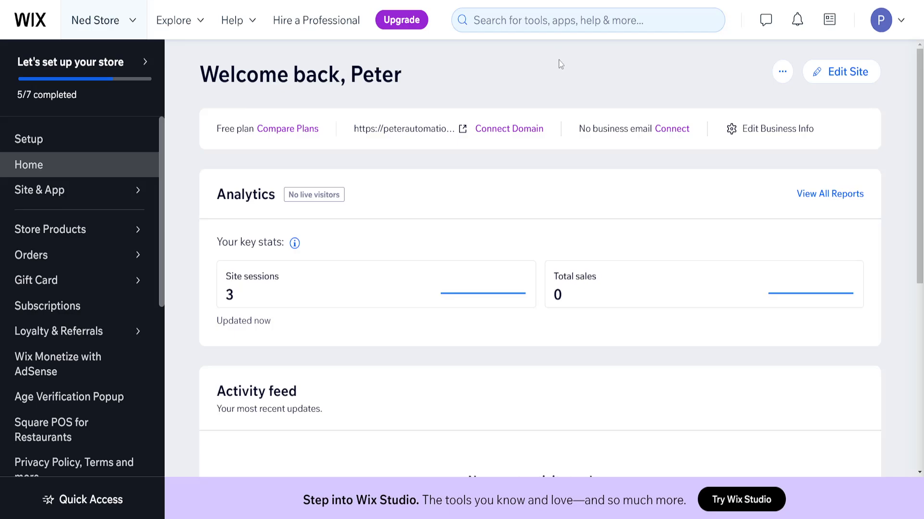
{"action": "mouse_move", "coordinate": [497, 50]}
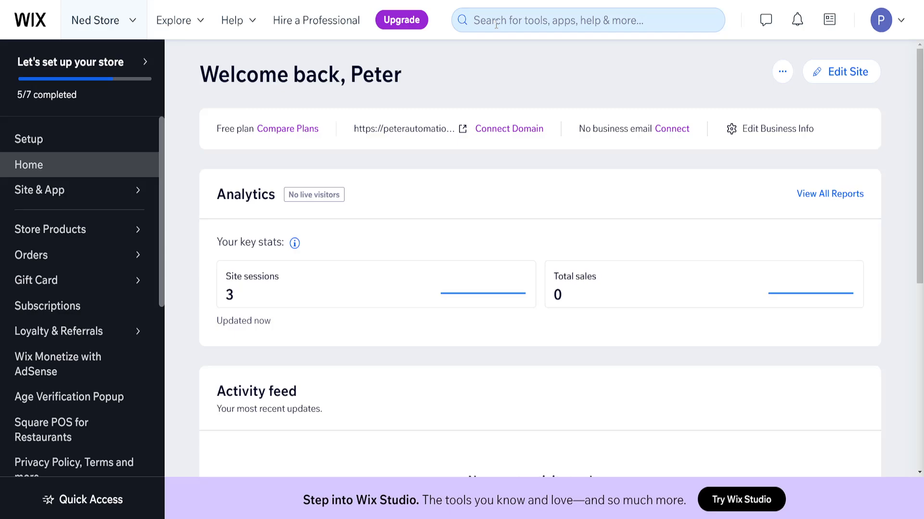
- Search the dashboard for 'premium' to reach Premium Subscriptions
{"action": "left_click", "coordinate": [587, 20]}
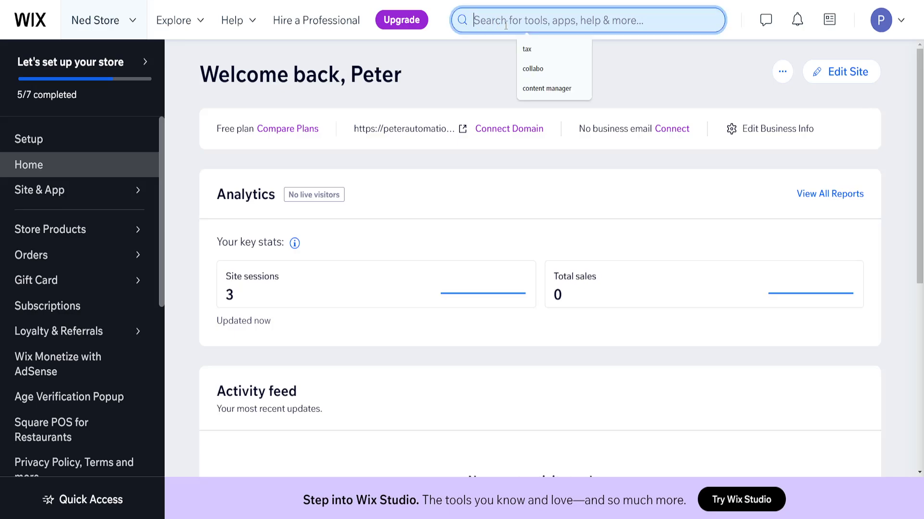
{"action": "type", "text": "premi"}
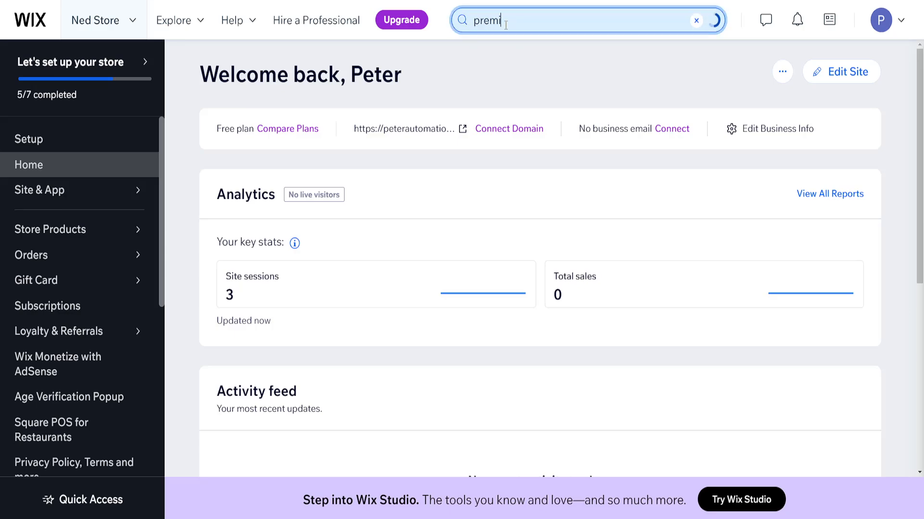
{"action": "type", "text": "um"}
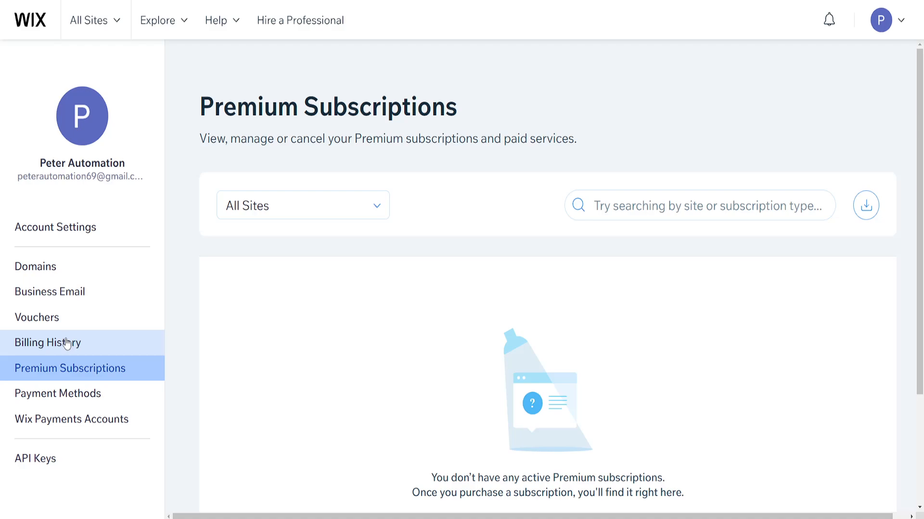
{"action": "mouse_move", "coordinate": [34, 459]}
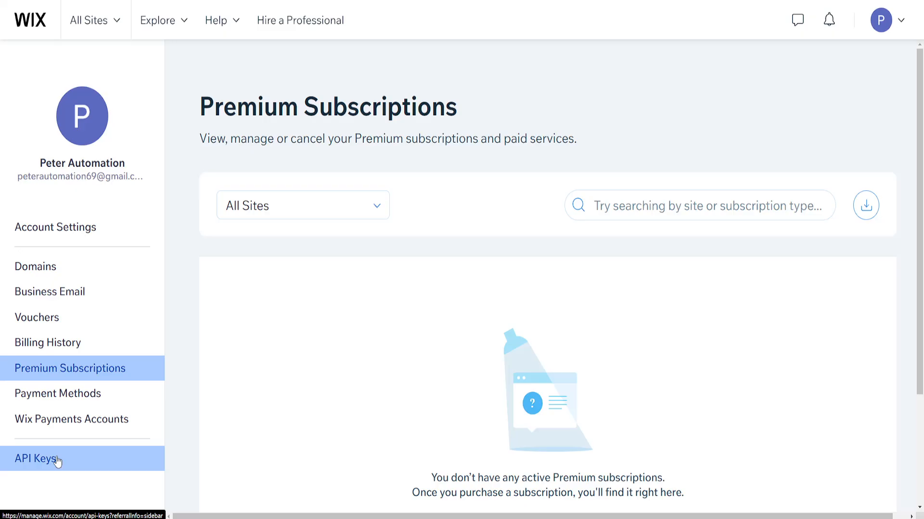
- Go to API Keys in the account sidebar
{"action": "left_click", "coordinate": [35, 459]}
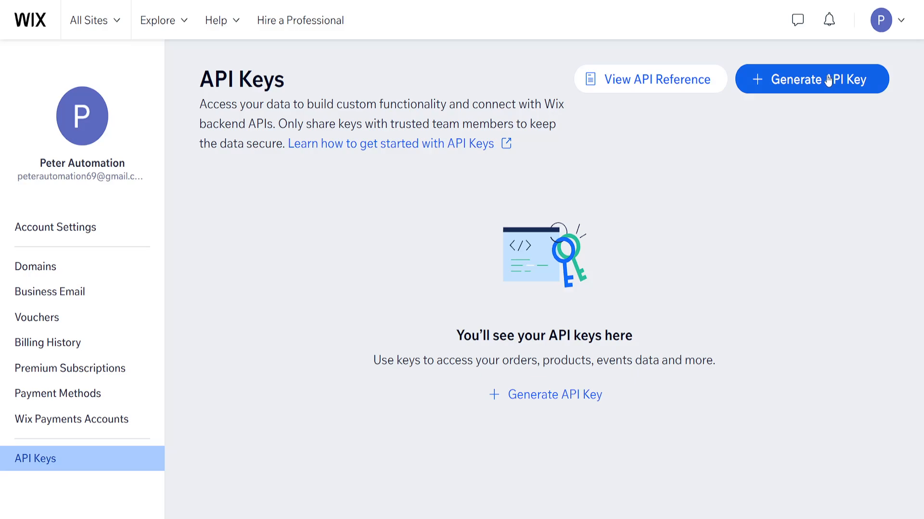
- Create a new API key named 'test' and submit it for generation
{"action": "left_click", "coordinate": [811, 79]}
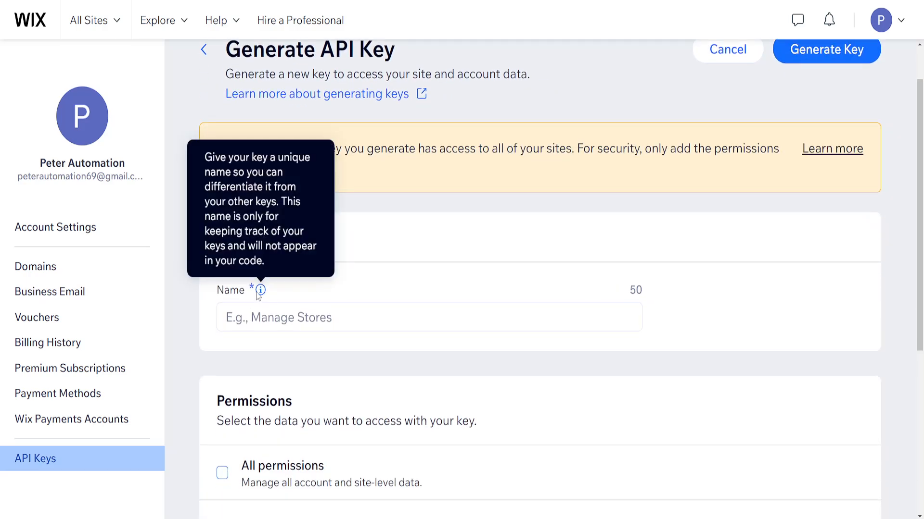
{"action": "type", "text": "test"}
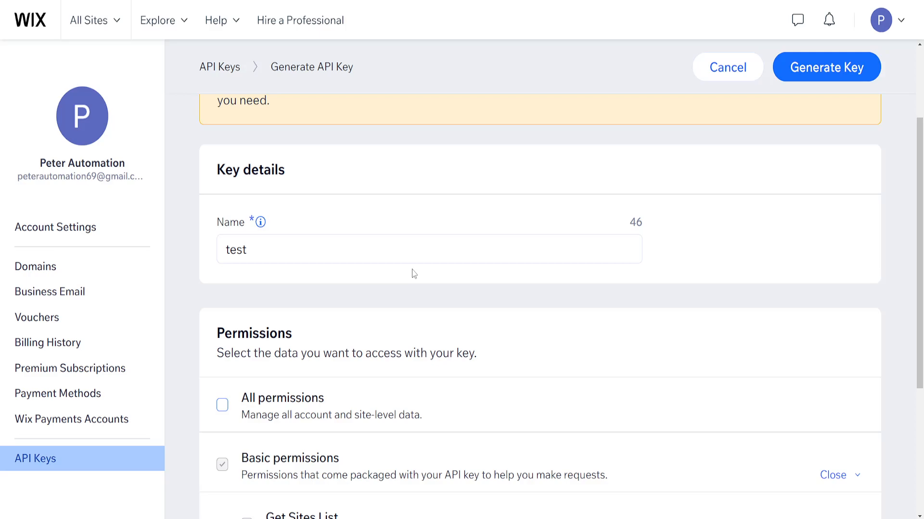
{"action": "left_click", "coordinate": [825, 67]}
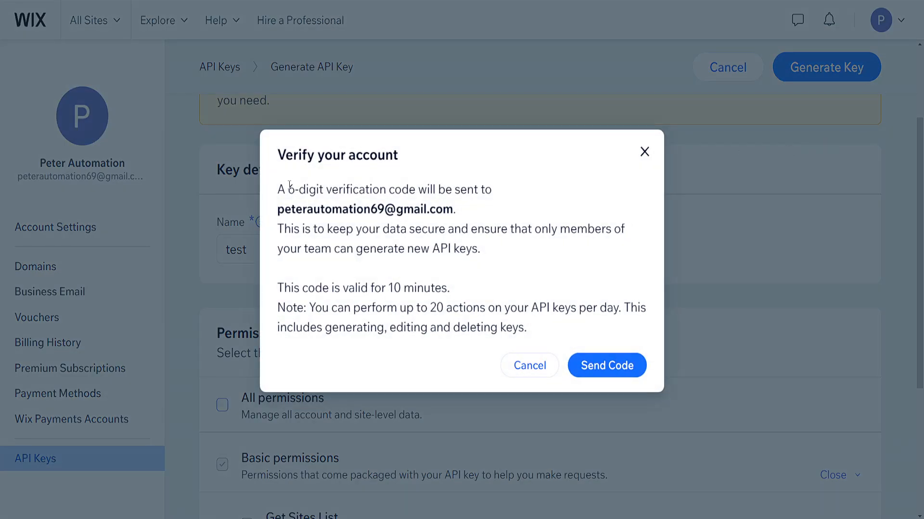
- Read the Verify your account dialog, including the daily key limit note, and request the verification code
{"action": "left_click_drag", "start_coordinate": [288, 189], "coordinate": [465, 189]}
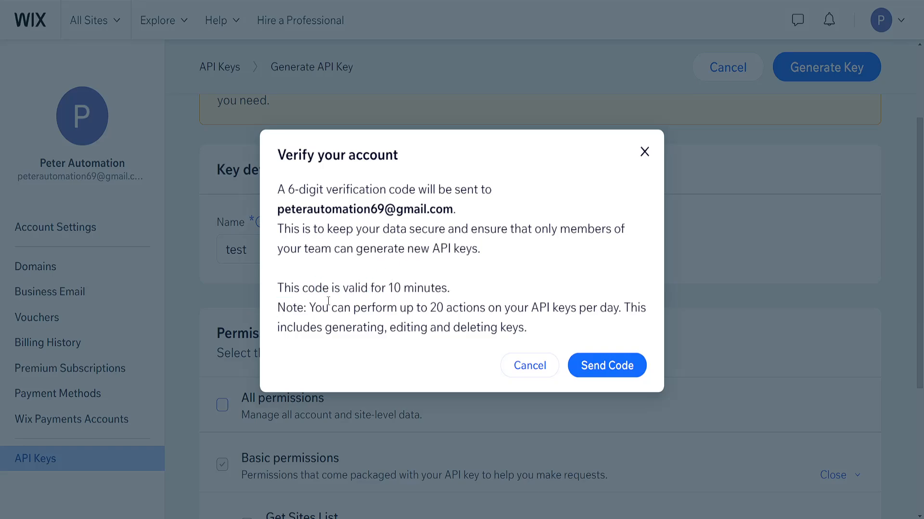
{"action": "left_click_drag", "start_coordinate": [431, 307], "coordinate": [527, 306]}
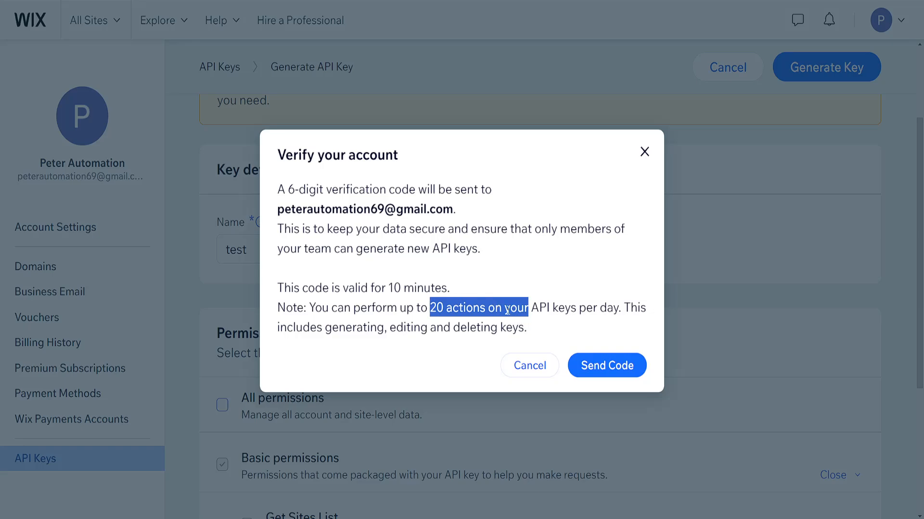
{"action": "left_click", "coordinate": [606, 365]}
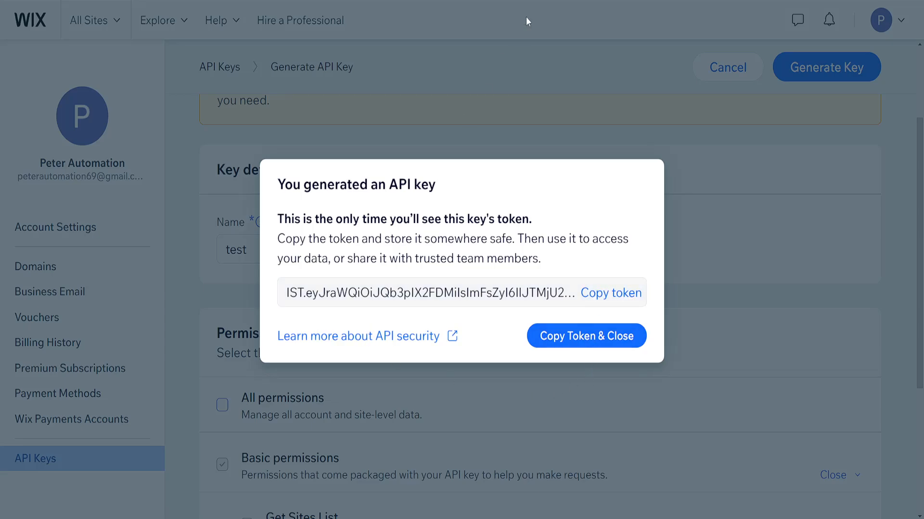
{"action": "mouse_move", "coordinate": [601, 125]}
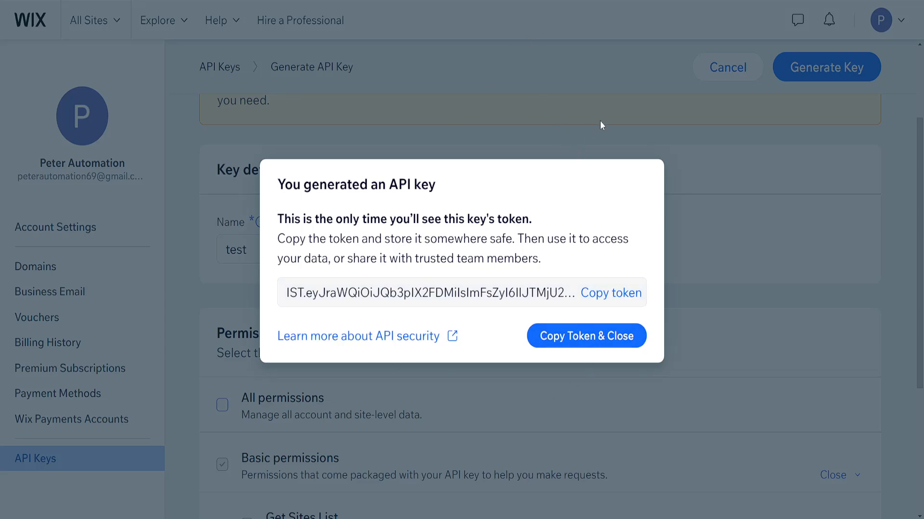